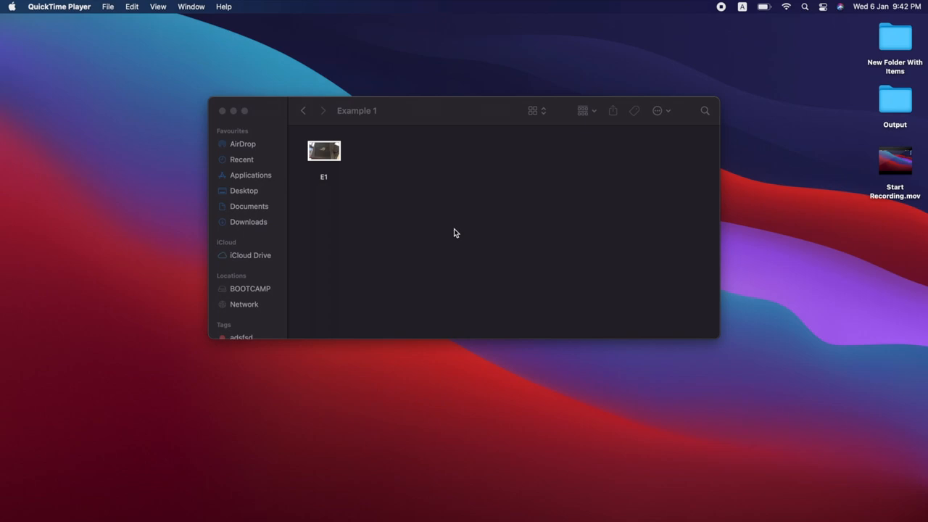
# Open the E1 photo from the Example 1 folder in Preview.
pyautogui.doubleClick(324, 150)
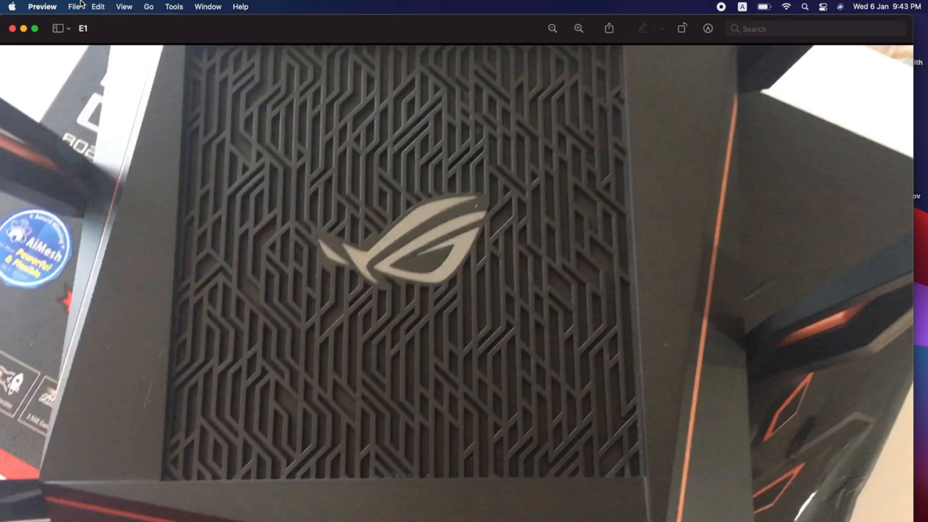
# Export E1 as a JPEG at about three-quarters quality and save it.
pyautogui.click(73, 6)
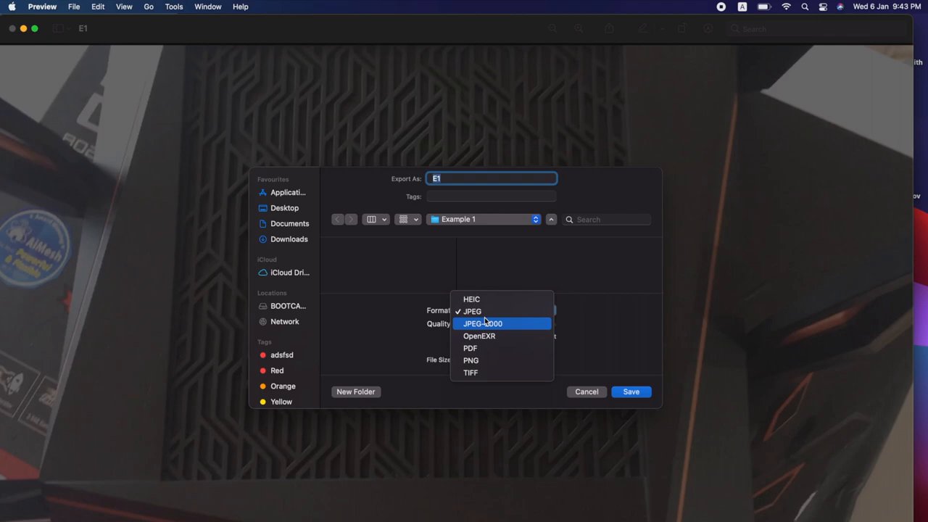
pyautogui.moveTo(472, 310)
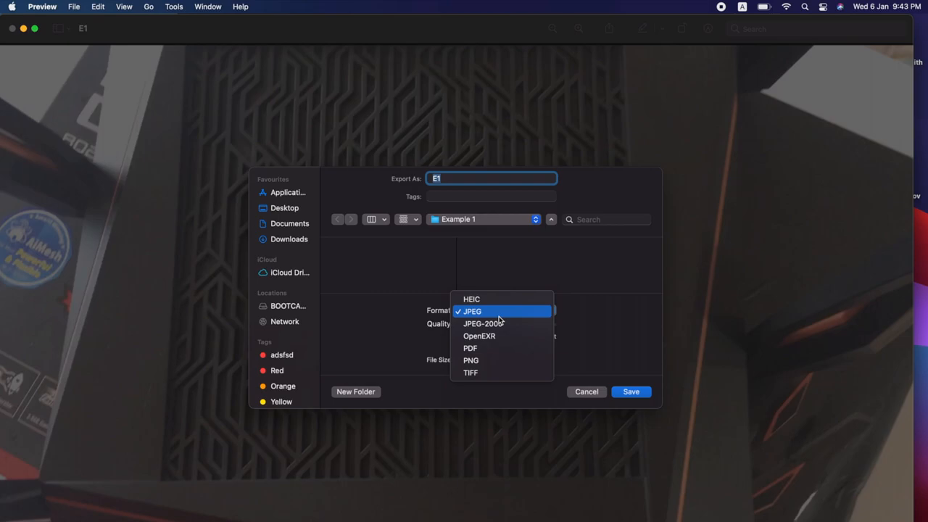
pyautogui.click(473, 310)
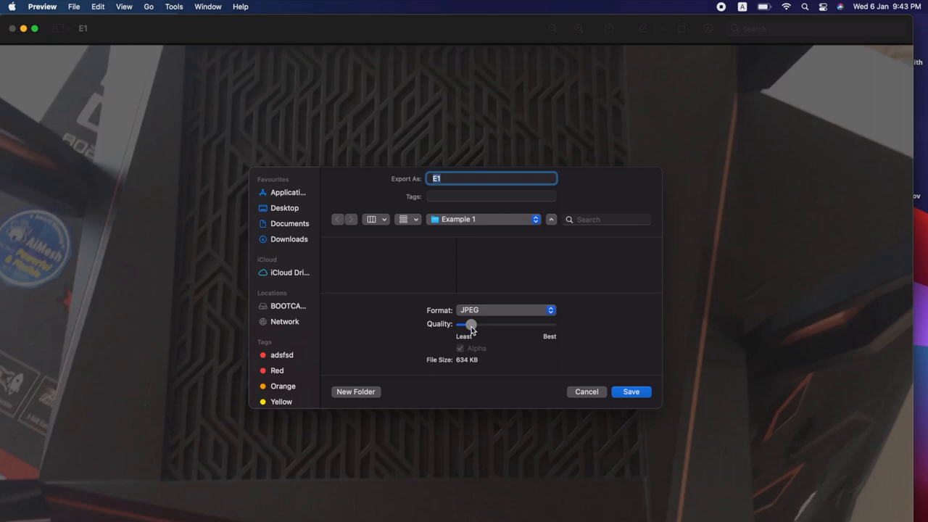
pyautogui.moveTo(470, 324); pyautogui.dragTo(551, 325)
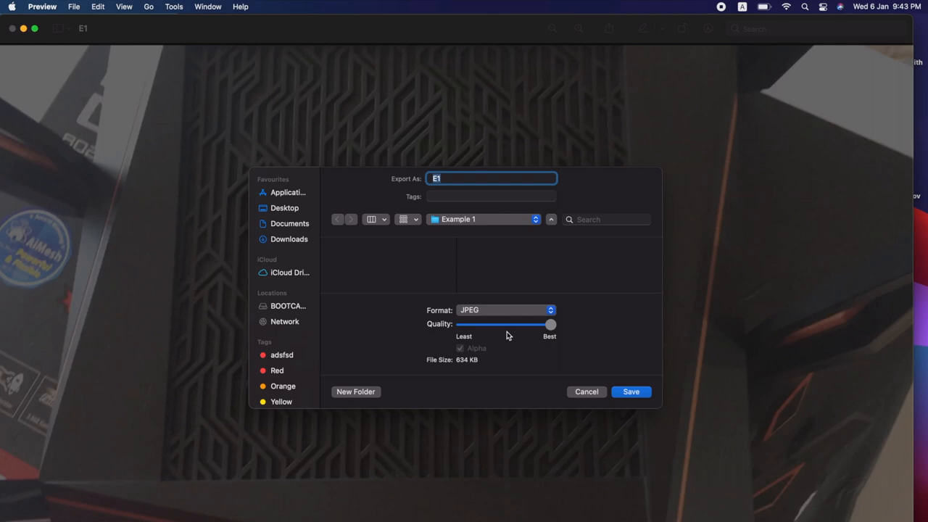
pyautogui.moveTo(550, 324); pyautogui.dragTo(505, 325)
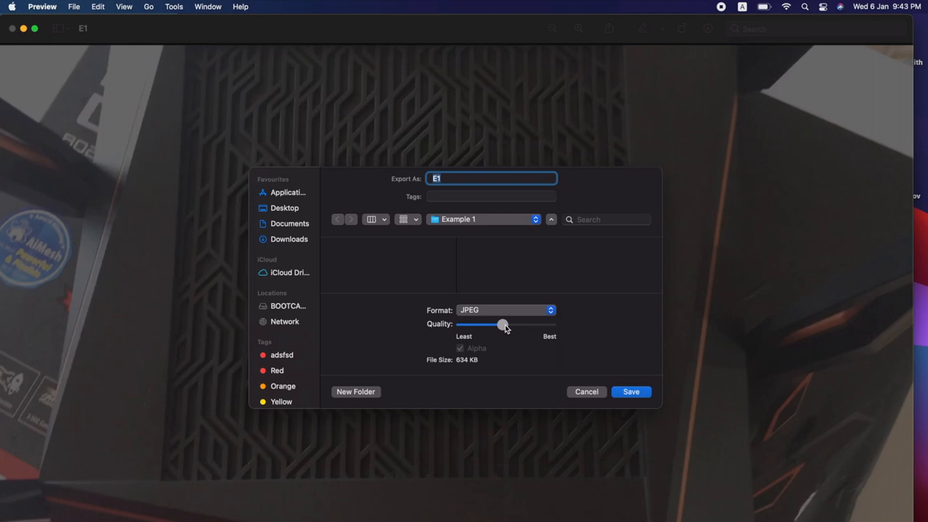
pyautogui.click(453, 179)
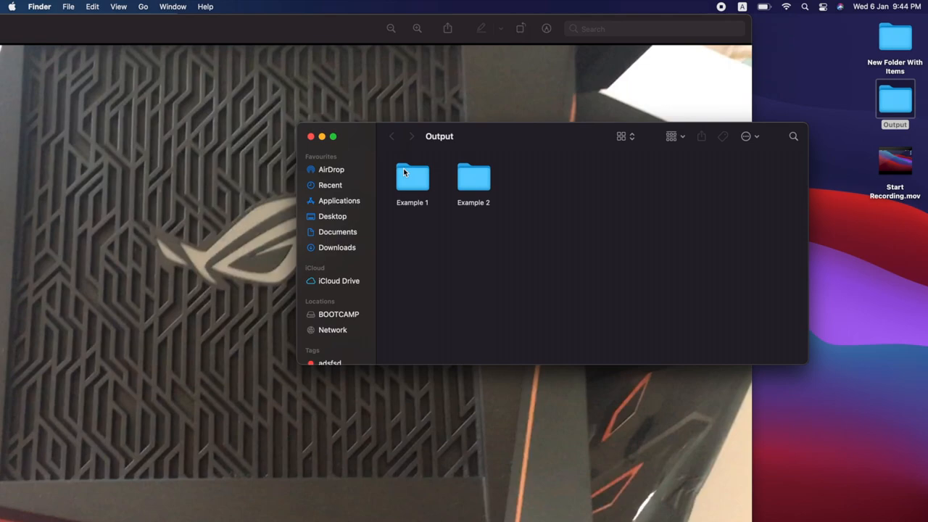
# Open the Example 1 folder inside the Output folder.
pyautogui.doubleClick(412, 177)
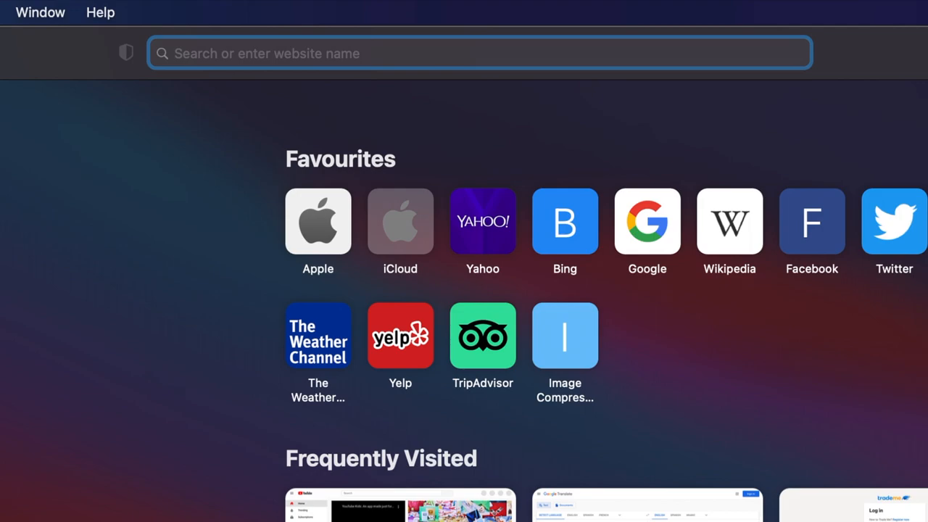
# Search the web for an image resizer and reach the ImageResizer.com compressor.
pyautogui.click(565, 335)
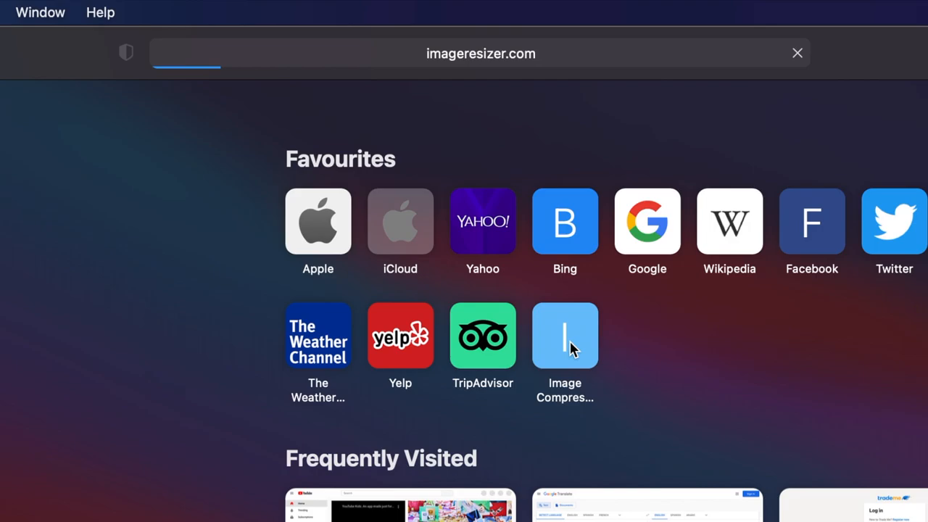
pyautogui.click(566, 335)
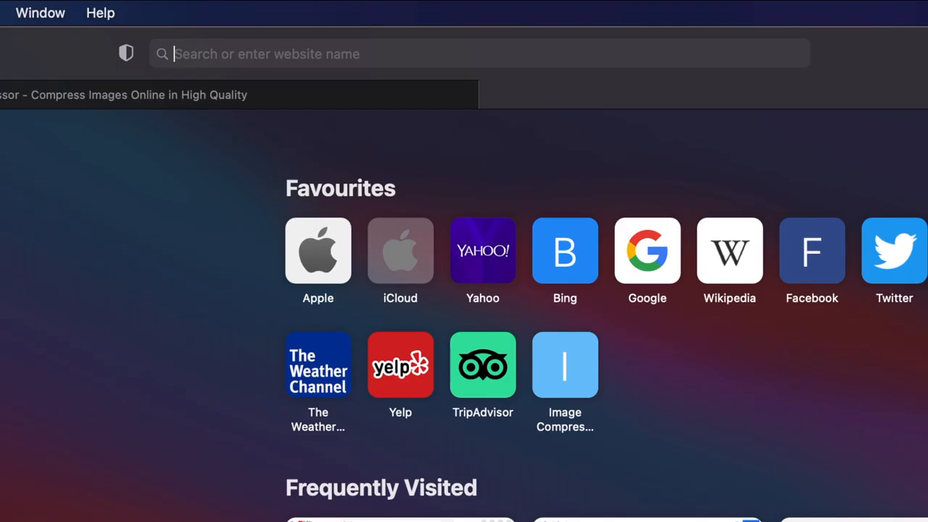
pyautogui.write('Image Resizer o')
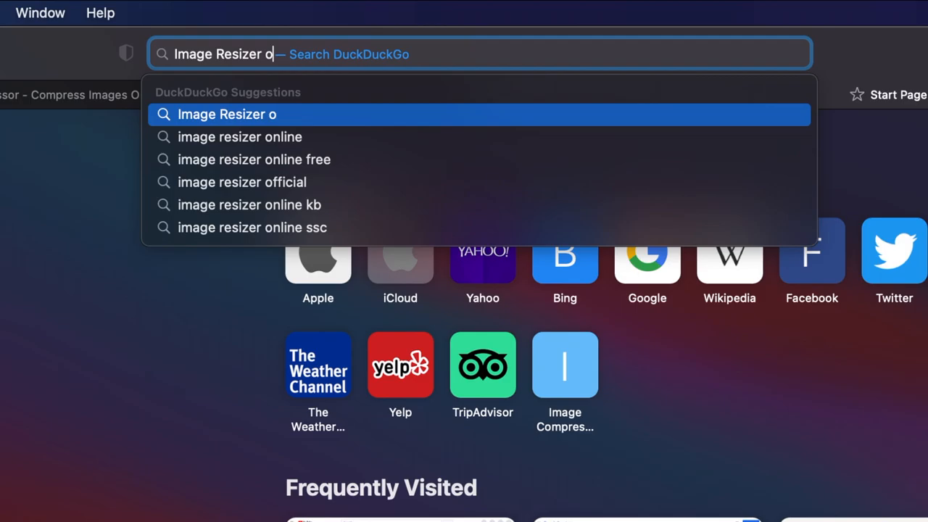
pyautogui.click(239, 136)
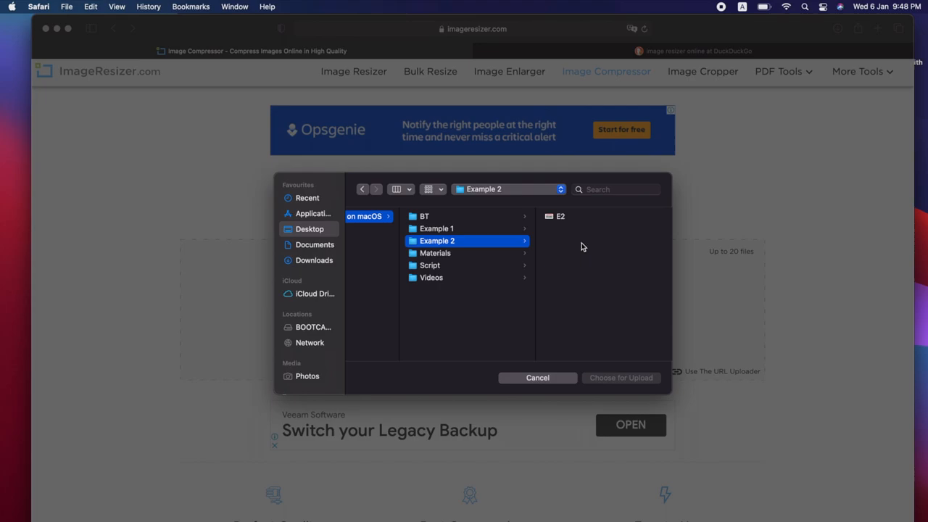
# Upload E2.png (8.65MB) to the Image Compressor and start compressing it.
pyautogui.click(428, 217)
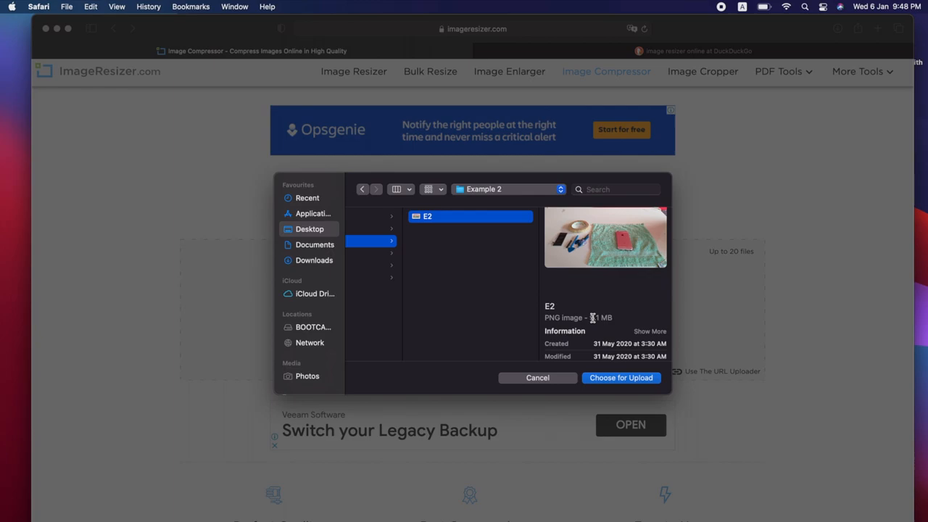
pyautogui.click(620, 377)
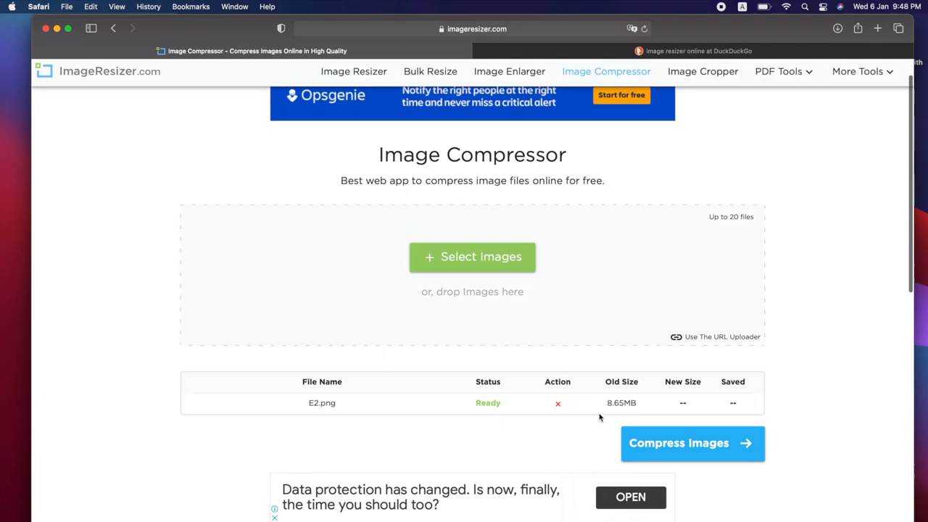
pyautogui.click(679, 444)
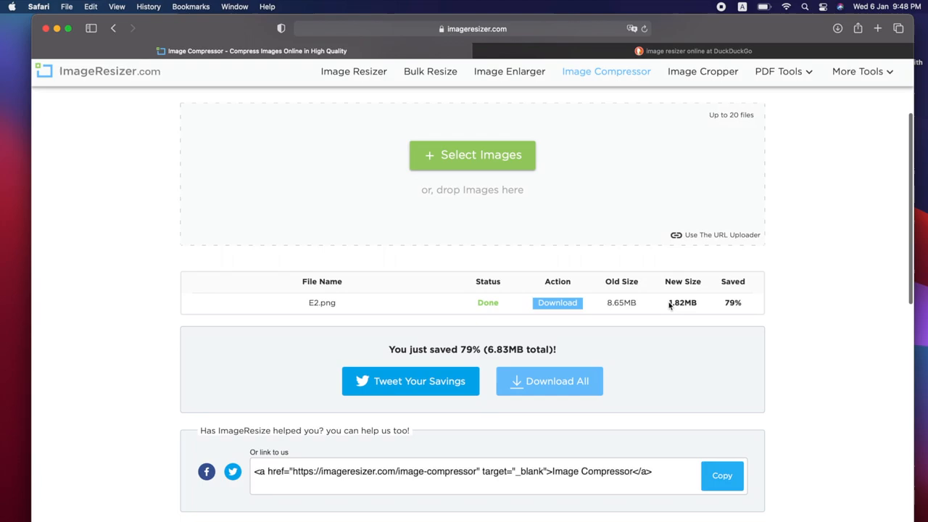
pyautogui.moveTo(607, 322)
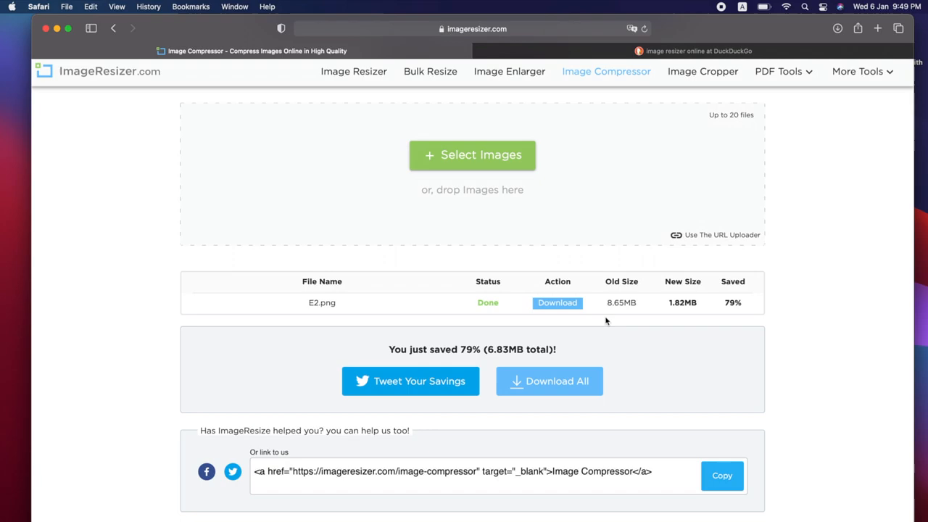
pyautogui.moveTo(602, 328)
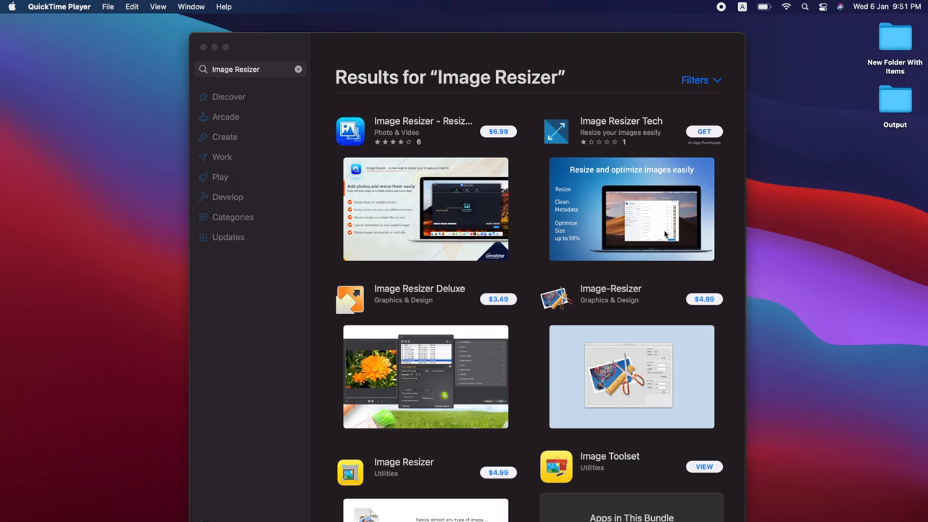
pyautogui.moveTo(719, 476)
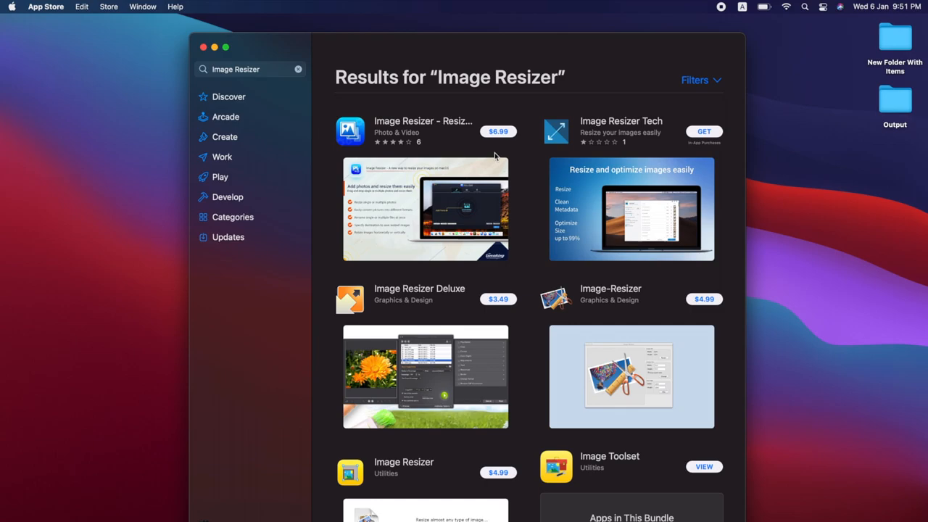
# Launch Batch Image Resizer Lite from the App Store search results.
pyautogui.scroll(-3)
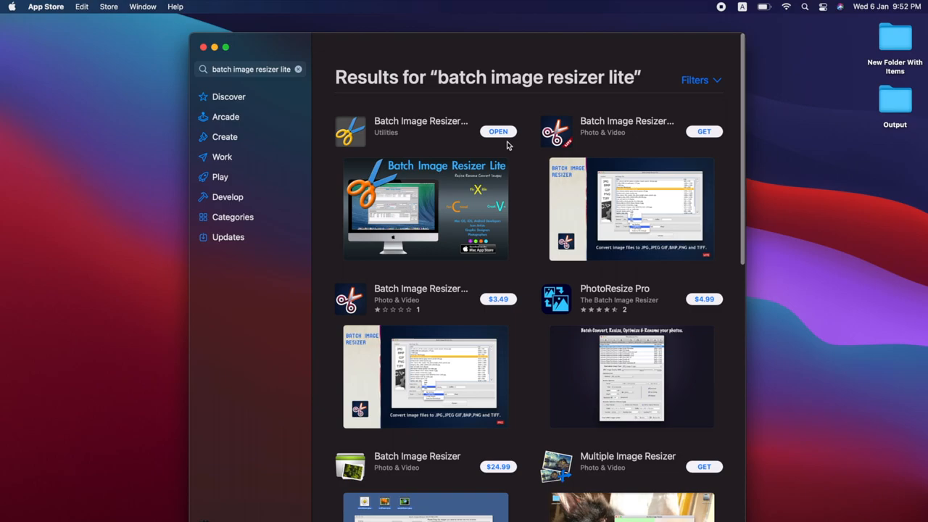
pyautogui.click(499, 130)
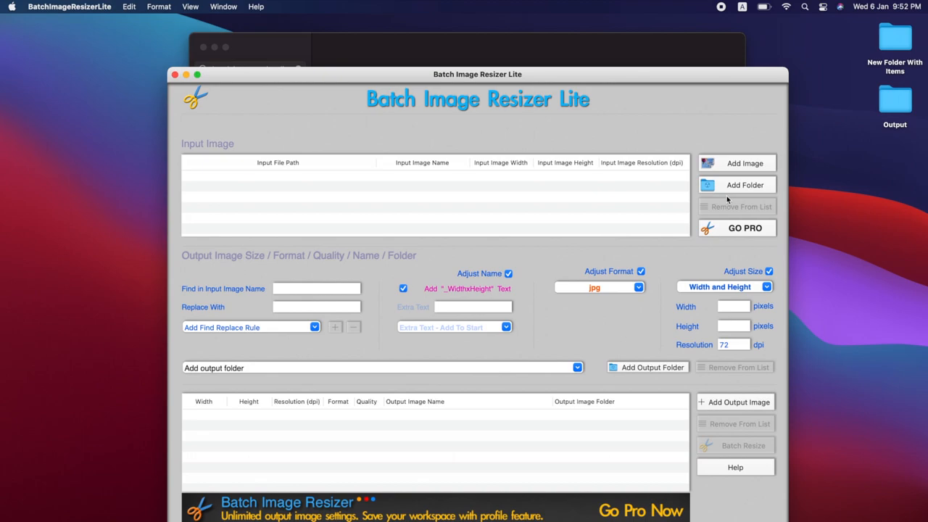
pyautogui.moveTo(760, 156)
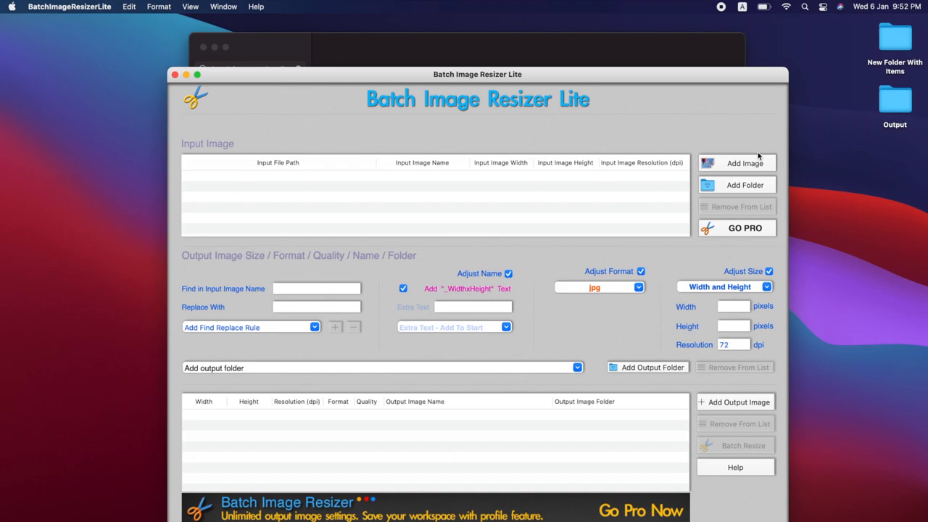
# Add E1.jpg from Example 1 and E2.png from Example 2 to the input list.
pyautogui.click(744, 163)
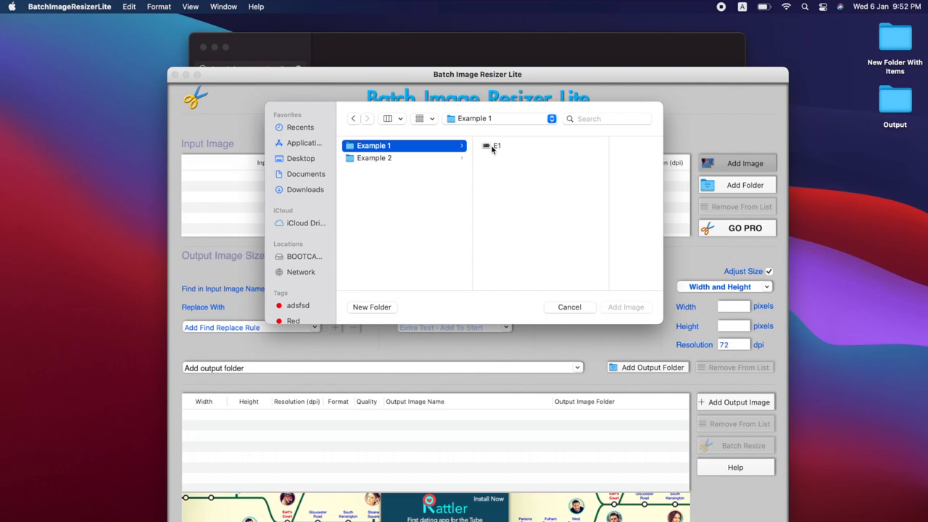
pyautogui.click(625, 308)
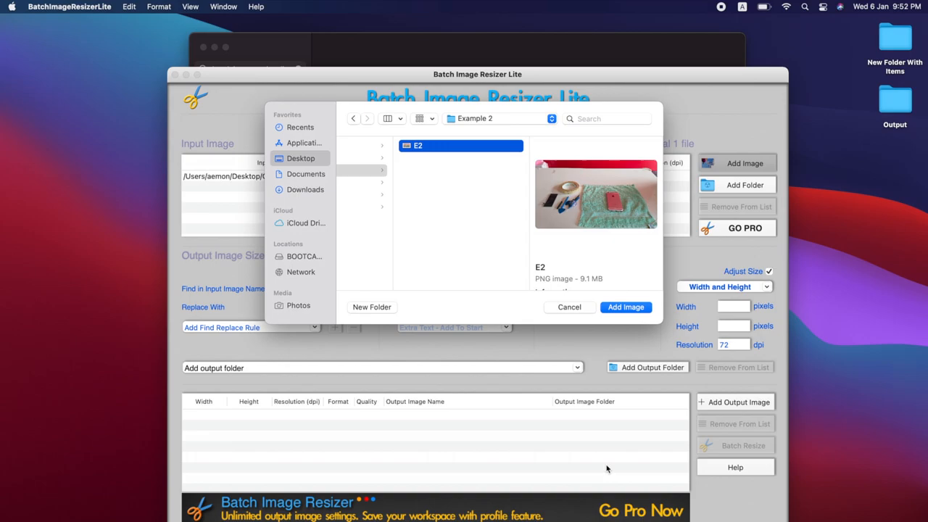
pyautogui.click(625, 307)
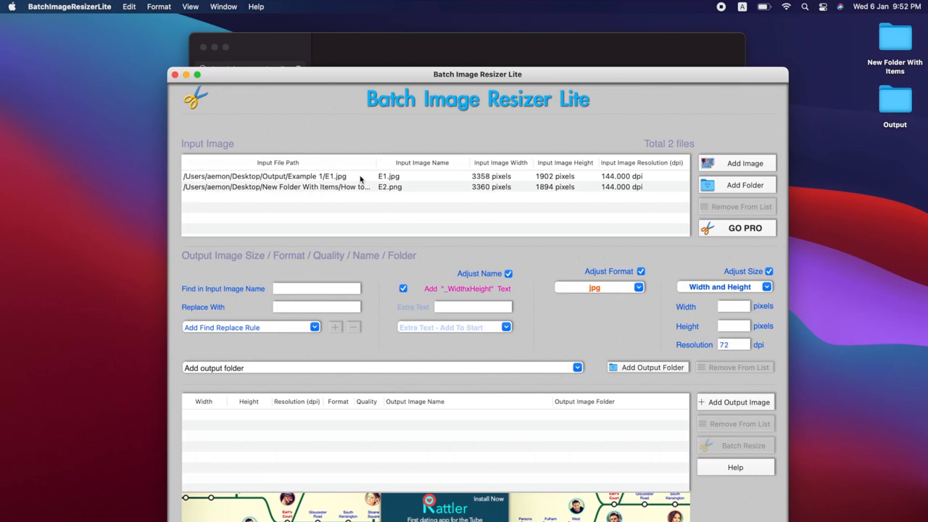
pyautogui.moveTo(713, 328)
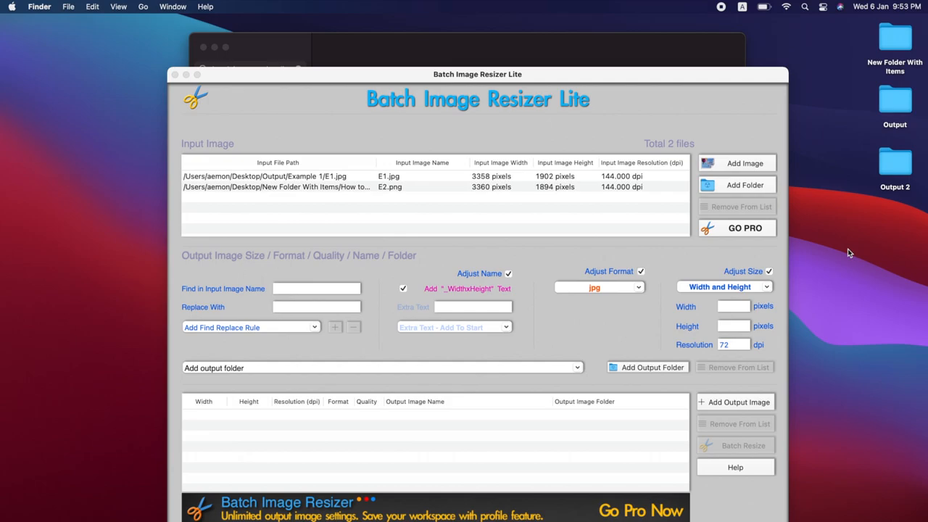
# Set the desktop folder Output 2 as the output folder.
pyautogui.click(647, 367)
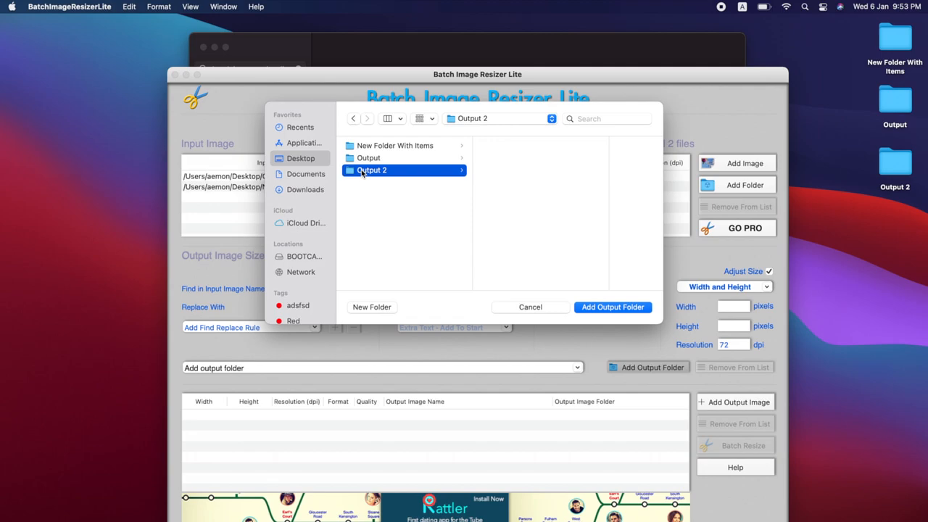
pyautogui.click(612, 307)
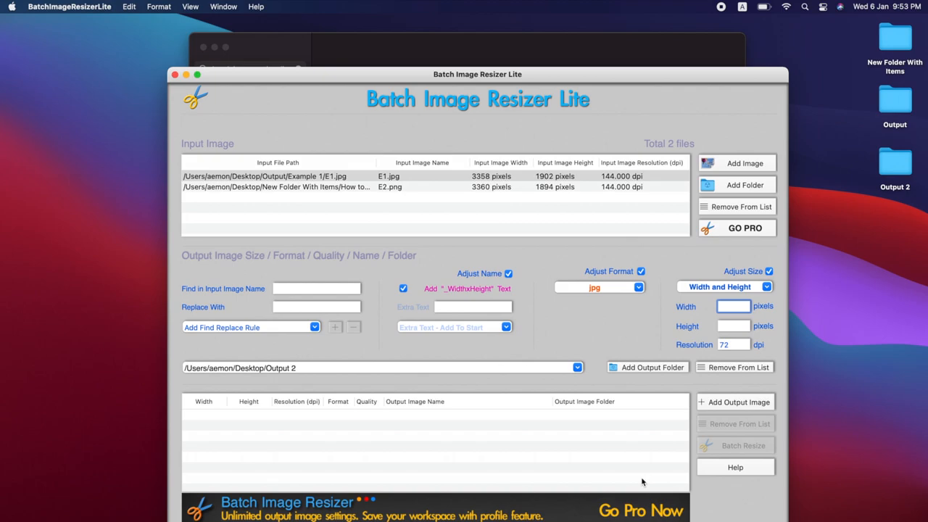
# Add a 3358×1902 pixel, 72 dpi JPEG output size entry.
pyautogui.write('3358')
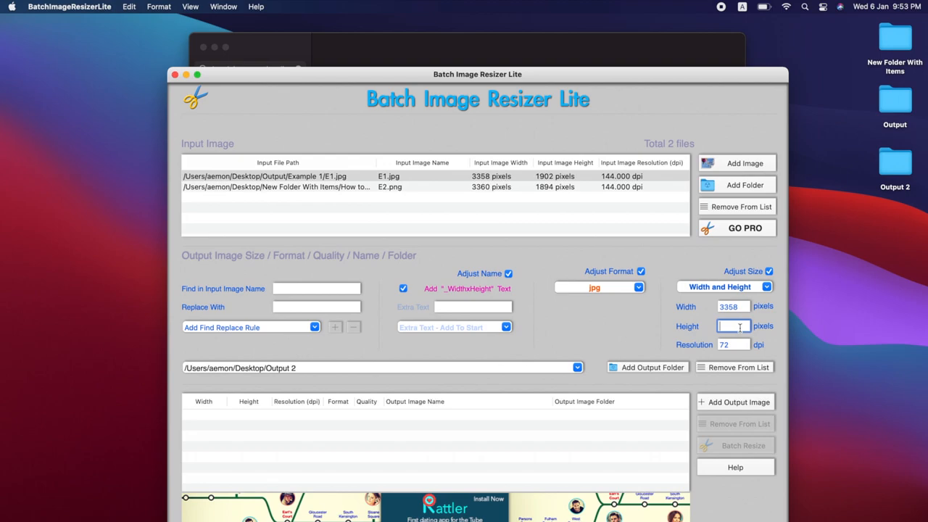
pyautogui.write('1902')
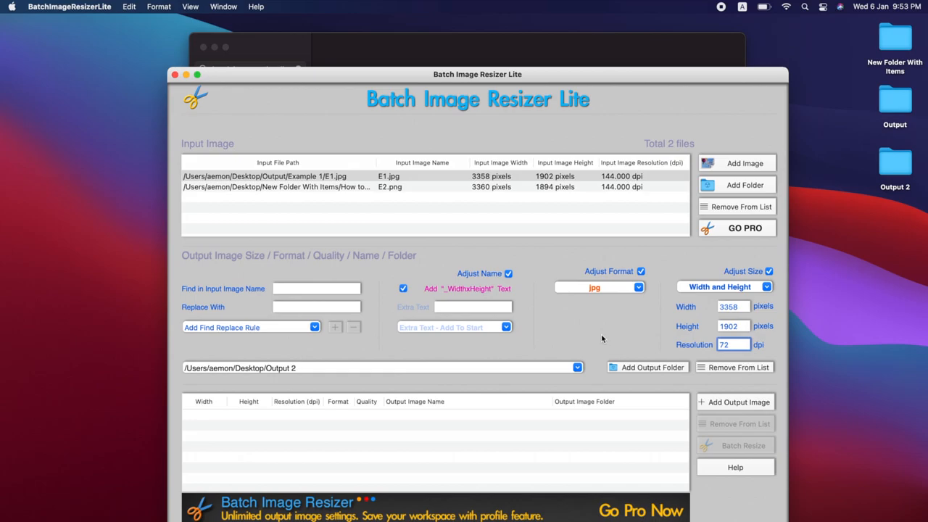
pyautogui.click(290, 176)
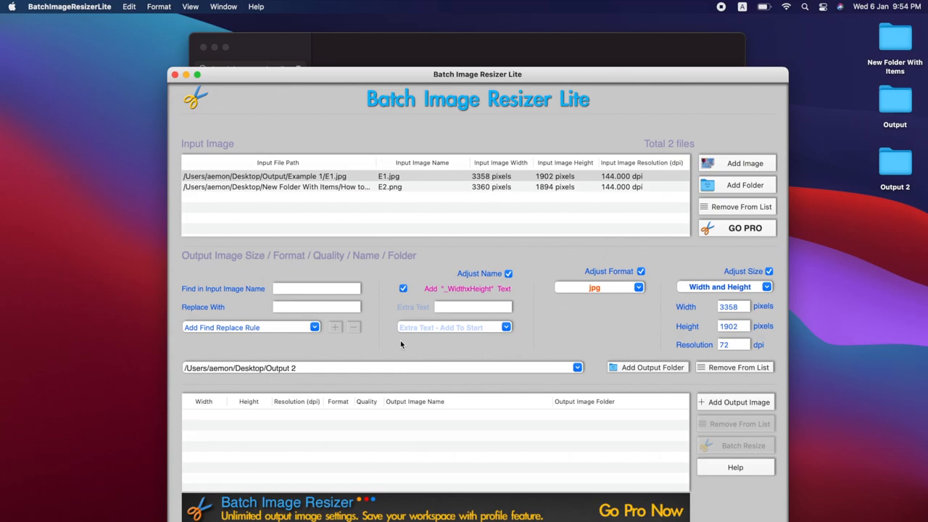
pyautogui.click(733, 401)
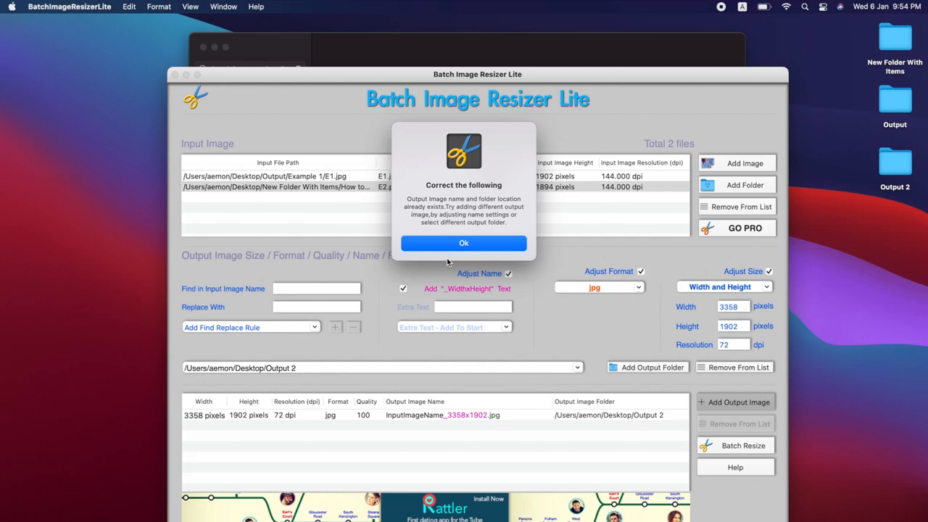
# Dismiss the duplicate output warning, keeping the 3358×1902 JPG entry.
pyautogui.click(464, 244)
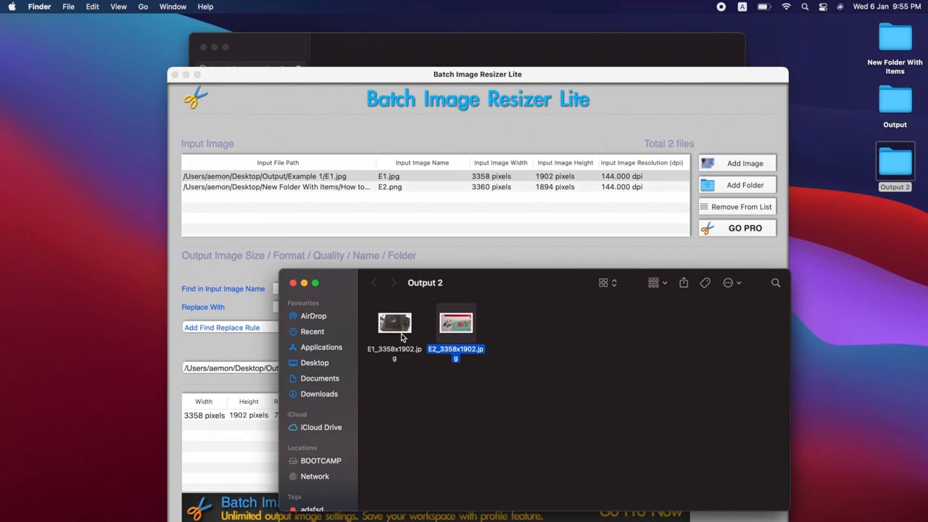
# Review the resized E1_3358x1902.jpg and E2_3358x1902.jpg thumbnails in the Output 2 folder.
pyautogui.click(452, 380)
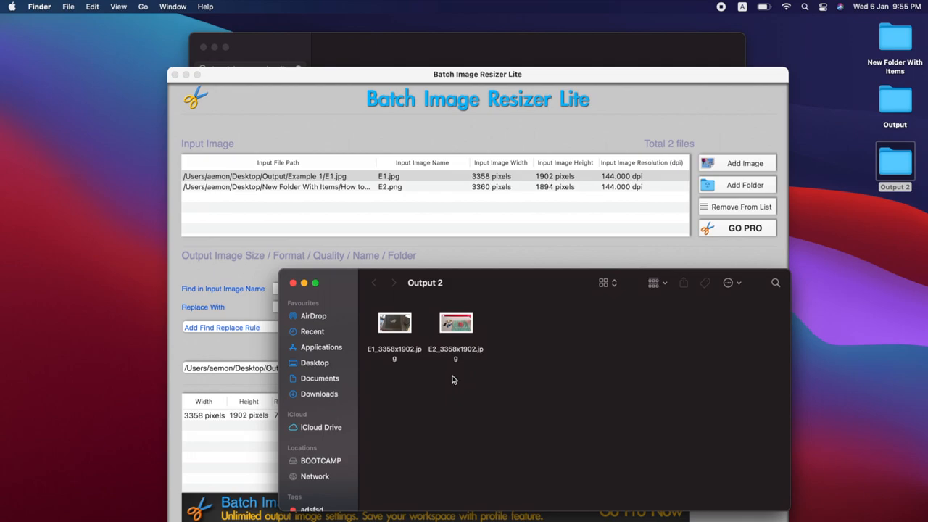